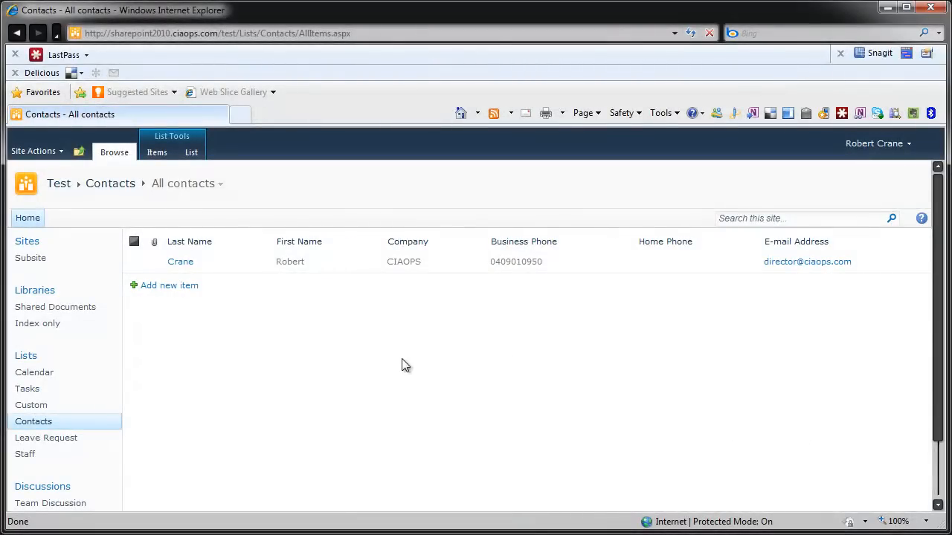
{"action": "mouse_move", "coordinate": [378, 336]}
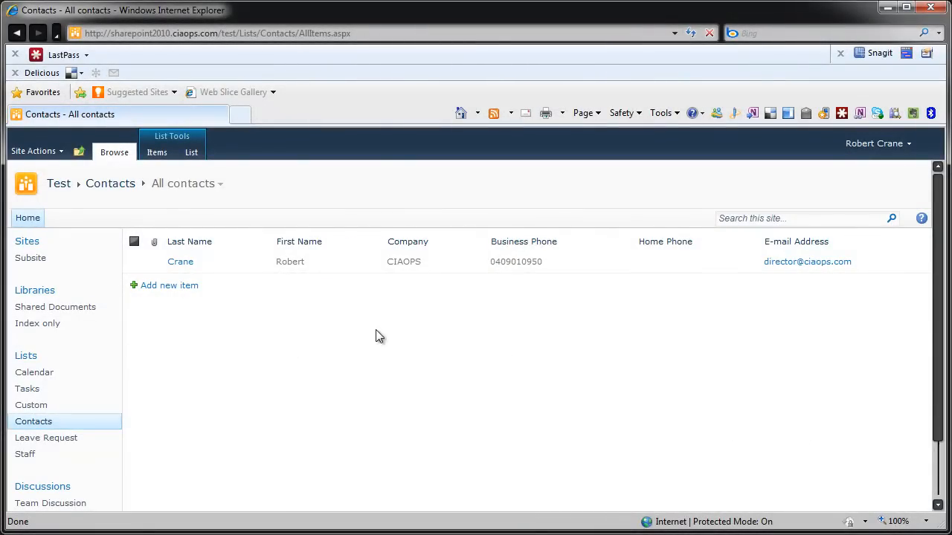
{"action": "mouse_move", "coordinate": [194, 288]}
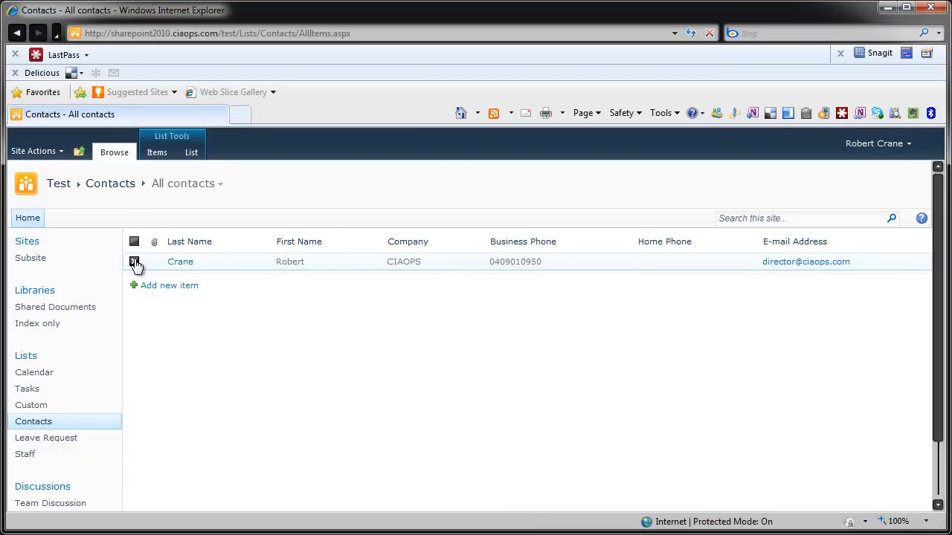
Select the Crane contact, review its full edit form down to the notes, and save it unchanged
{"action": "left_click", "coordinate": [158, 152]}
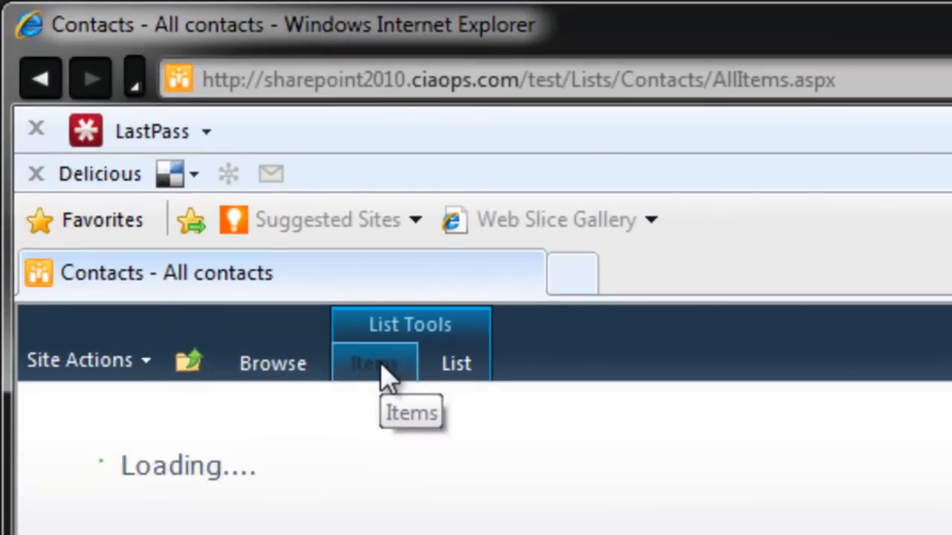
{"action": "left_click", "coordinate": [375, 363]}
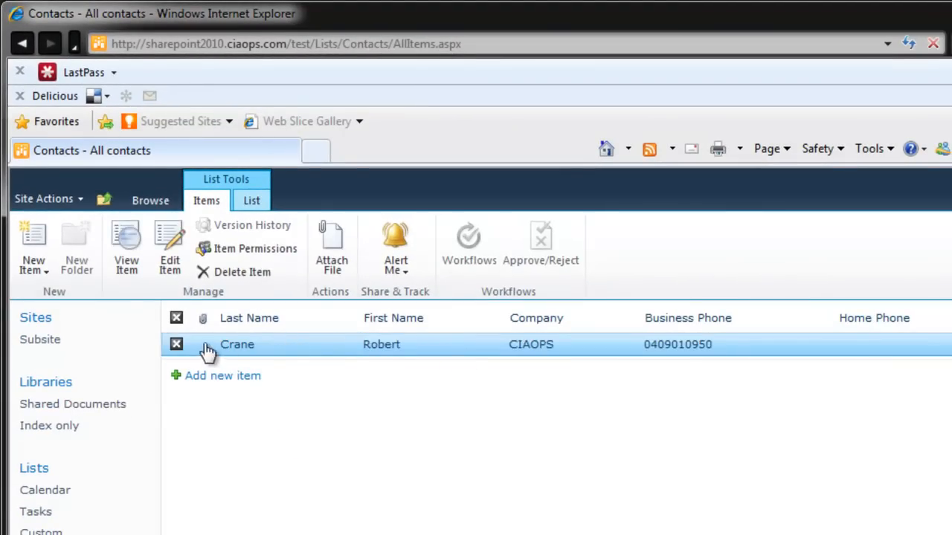
{"action": "mouse_move", "coordinate": [170, 250]}
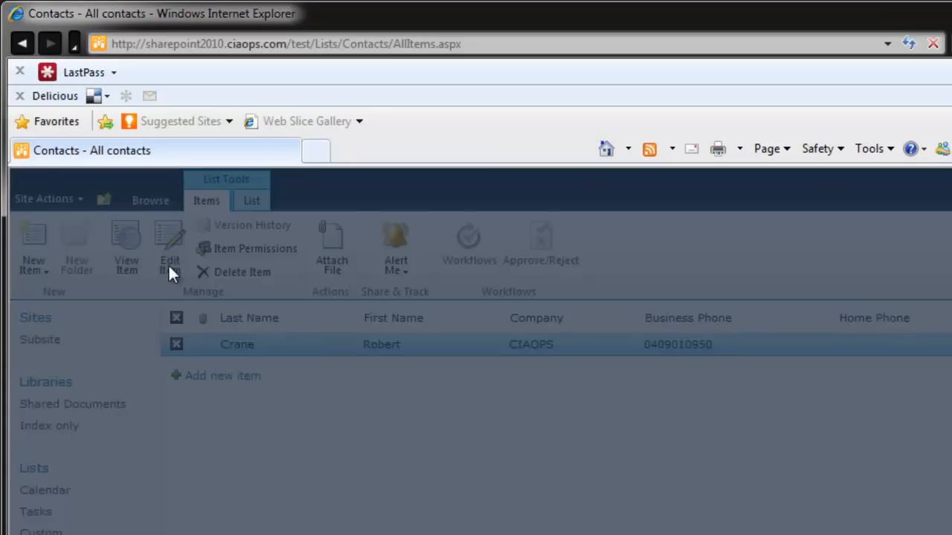
{"action": "left_click", "coordinate": [169, 250]}
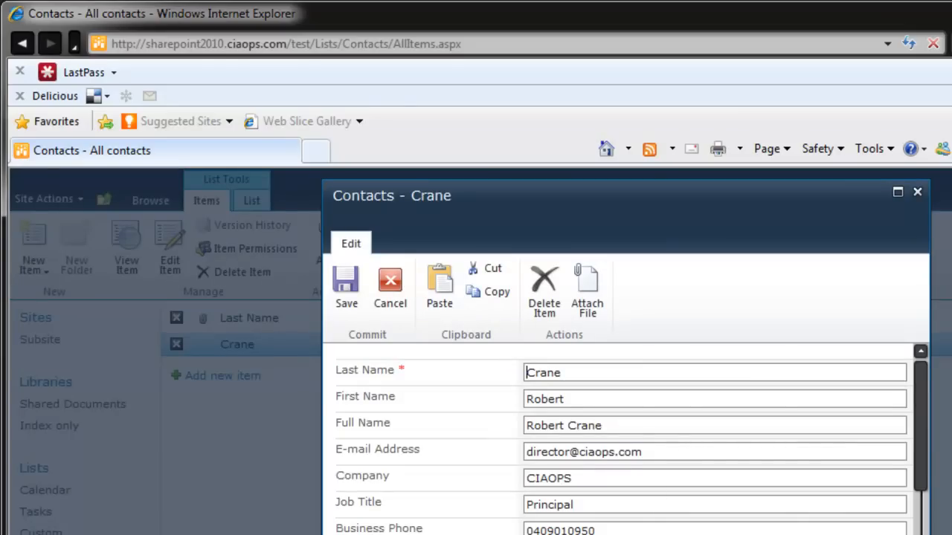
{"action": "scroll", "scroll_direction": "down", "scroll_amount": 3}
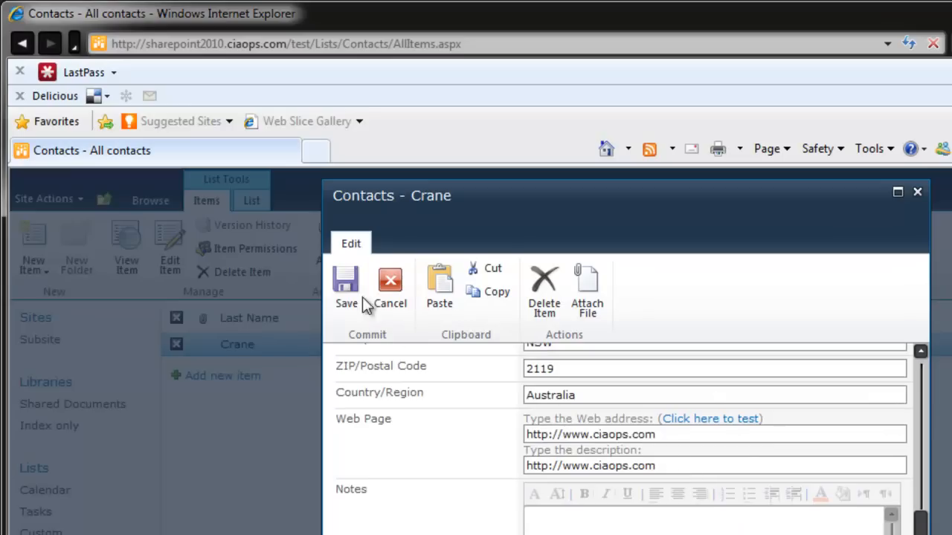
{"action": "left_click", "coordinate": [345, 286]}
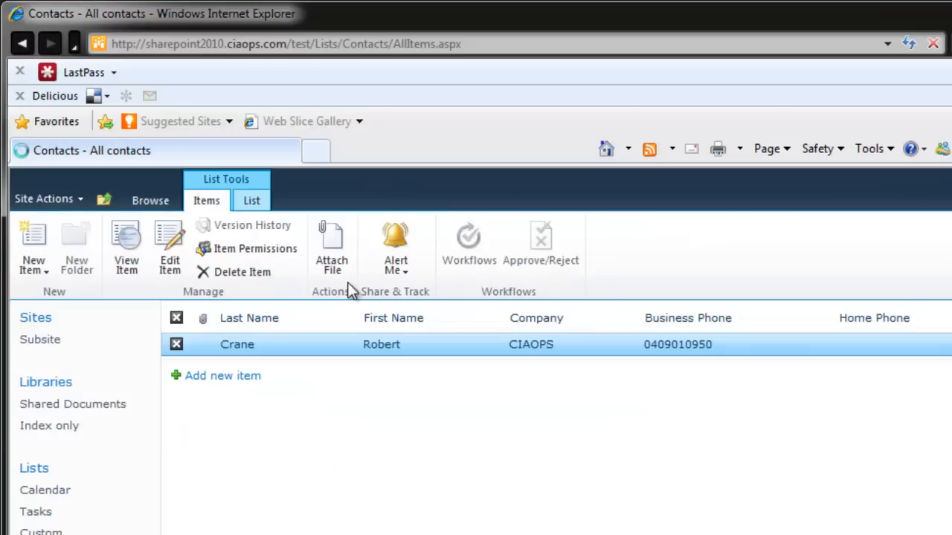
Clear the Crane selection and start Modify View for the All contacts view from the List commands
{"action": "left_click", "coordinate": [482, 400]}
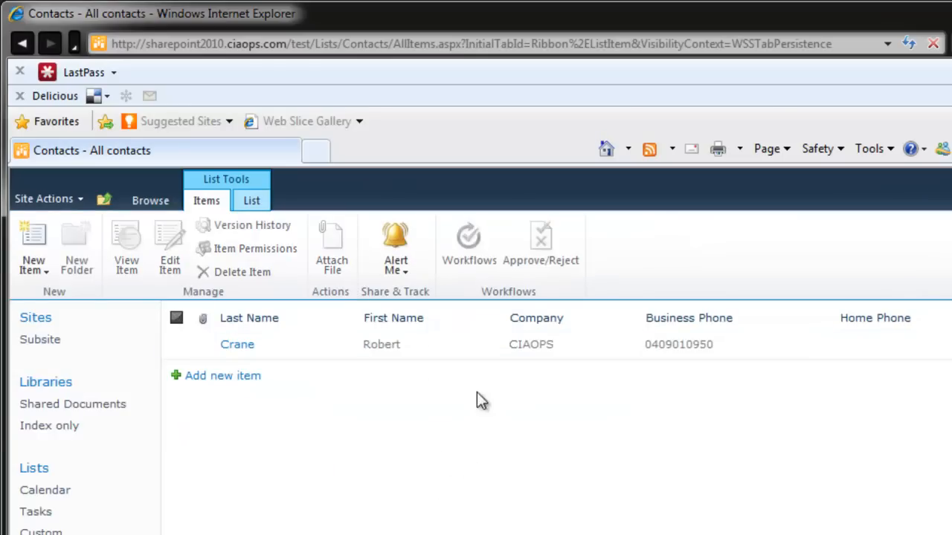
{"action": "mouse_move", "coordinate": [325, 369]}
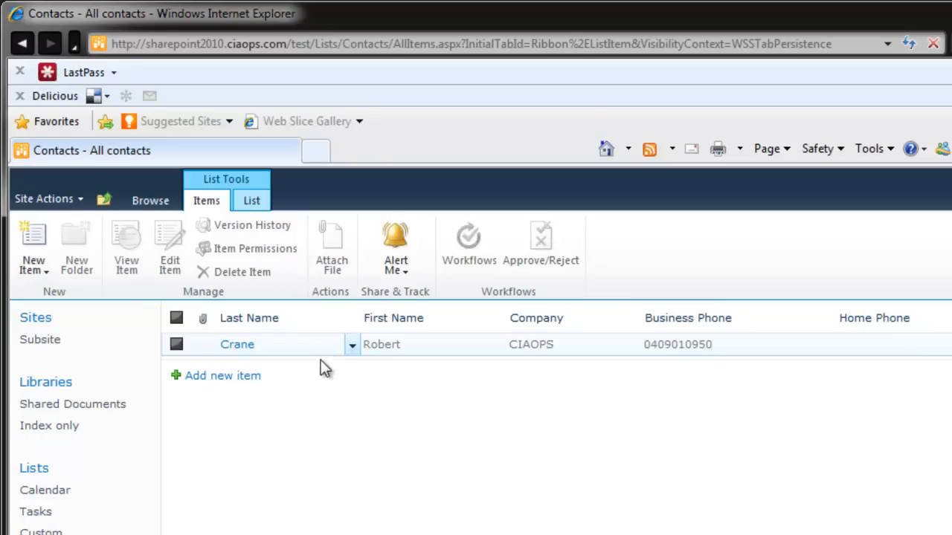
{"action": "mouse_move", "coordinate": [322, 404]}
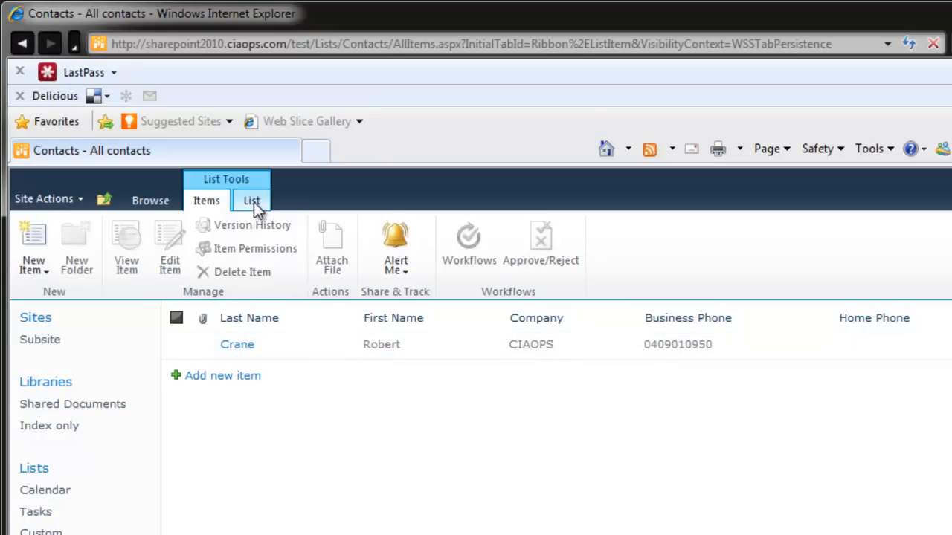
{"action": "left_click", "coordinate": [251, 200]}
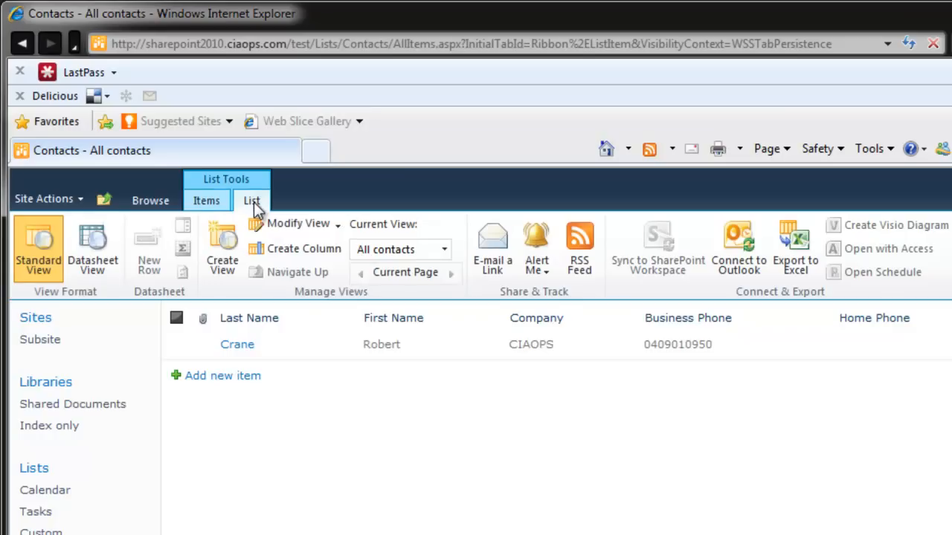
{"action": "mouse_move", "coordinate": [297, 223]}
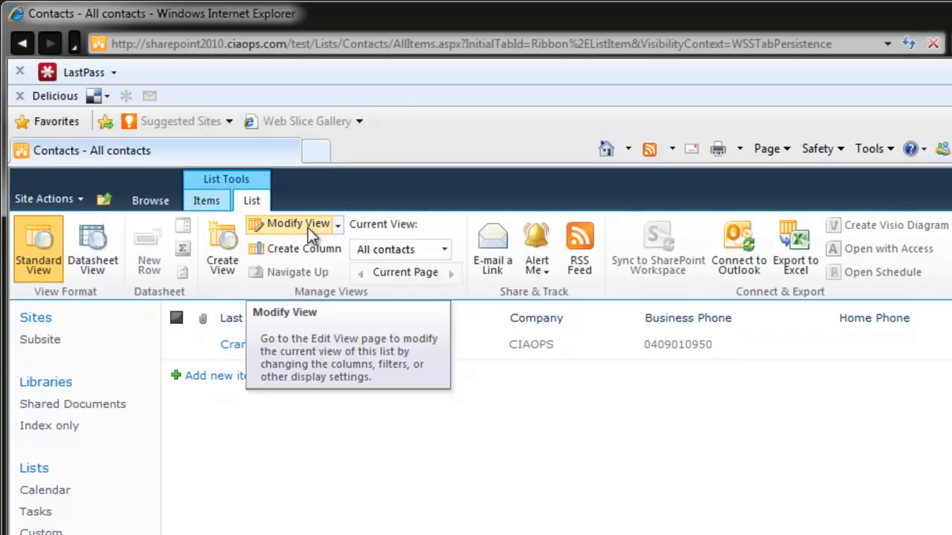
{"action": "left_click", "coordinate": [298, 223]}
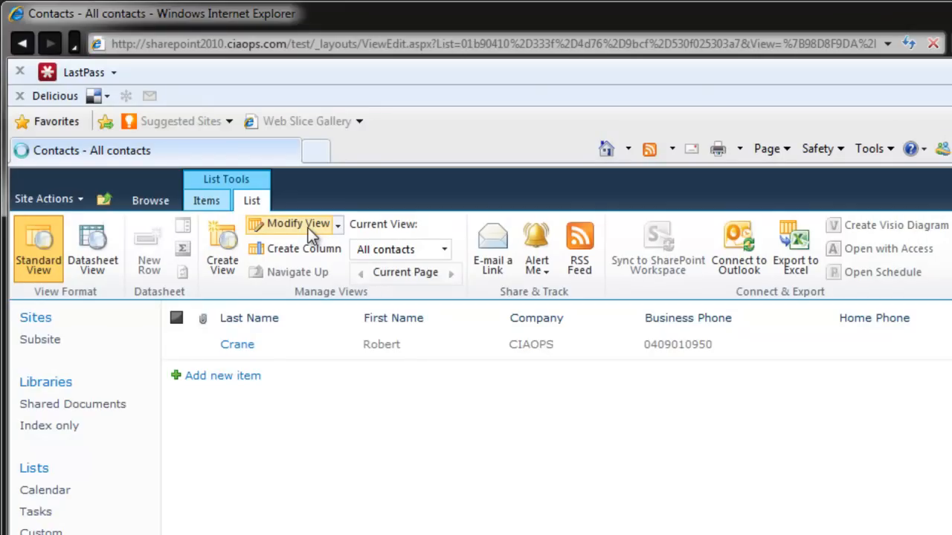
Tick Allow inline editing in the Inline Editing section and save the view with OK
{"action": "left_click", "coordinate": [297, 223]}
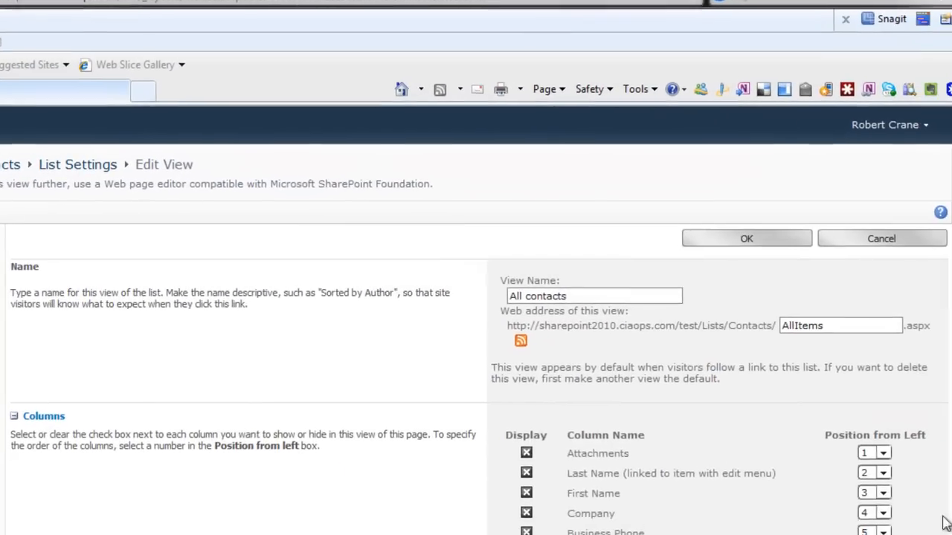
{"action": "scroll", "scroll_direction": "down", "scroll_amount": 3}
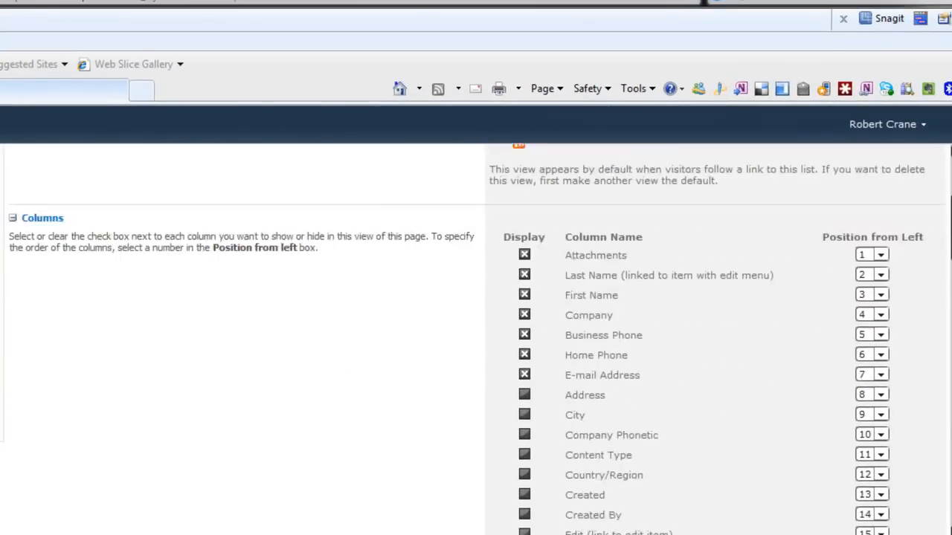
{"action": "scroll", "scroll_direction": "down", "scroll_amount": 3}
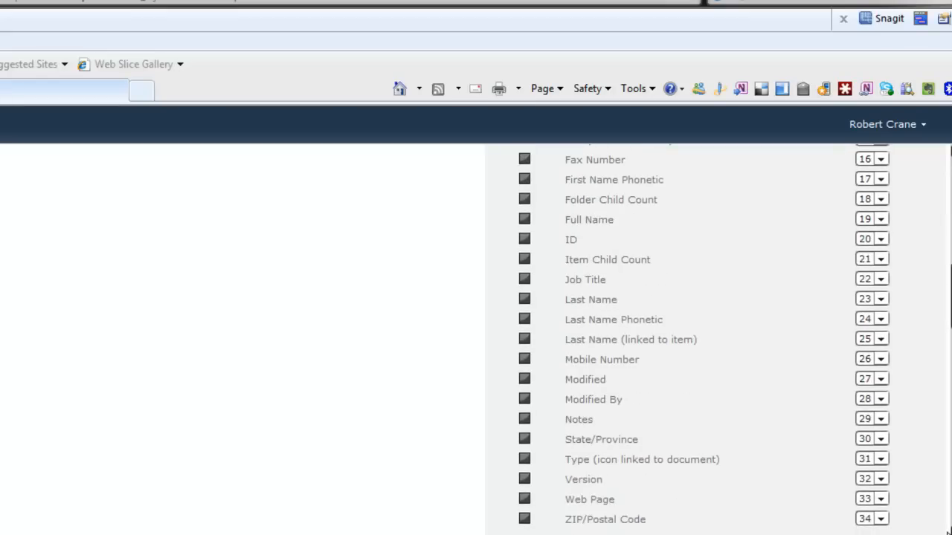
{"action": "scroll", "scroll_direction": "down", "scroll_amount": 3}
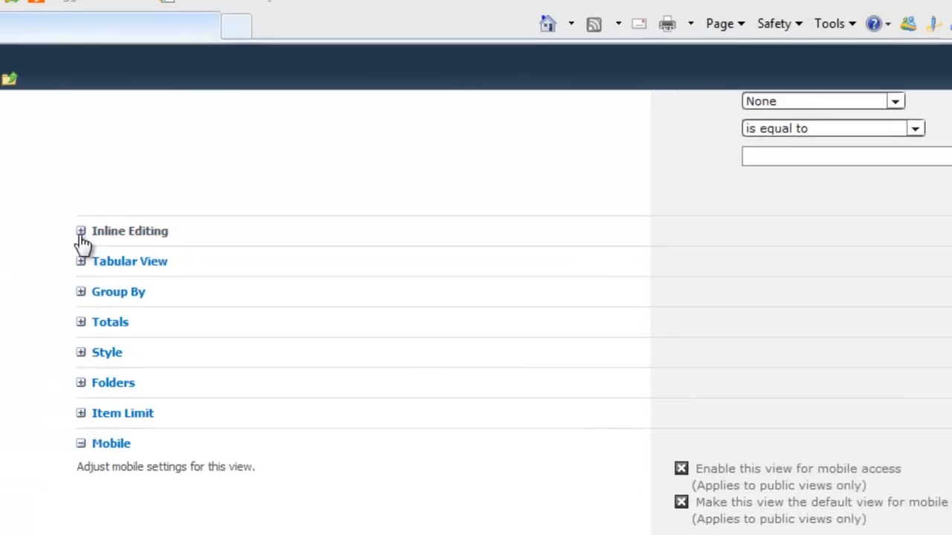
{"action": "left_click", "coordinate": [81, 232]}
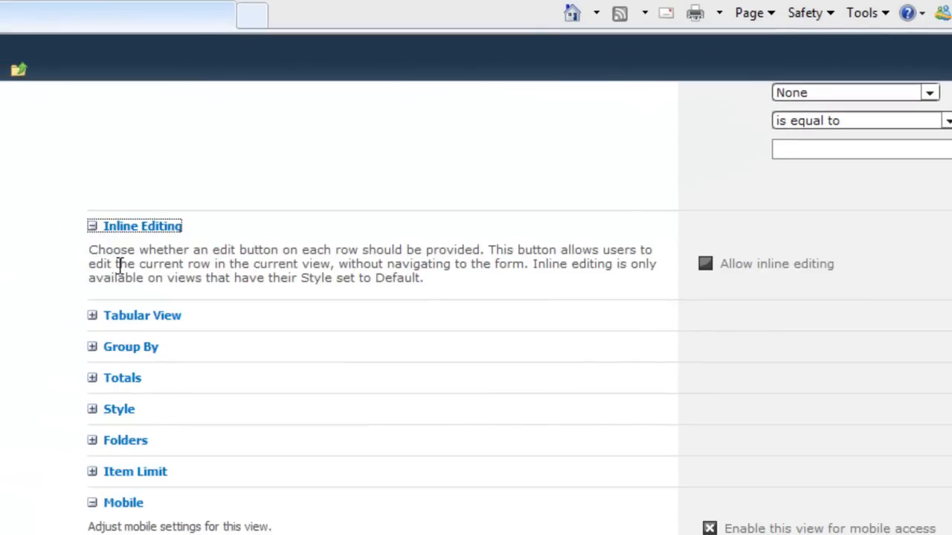
{"action": "left_click", "coordinate": [705, 263]}
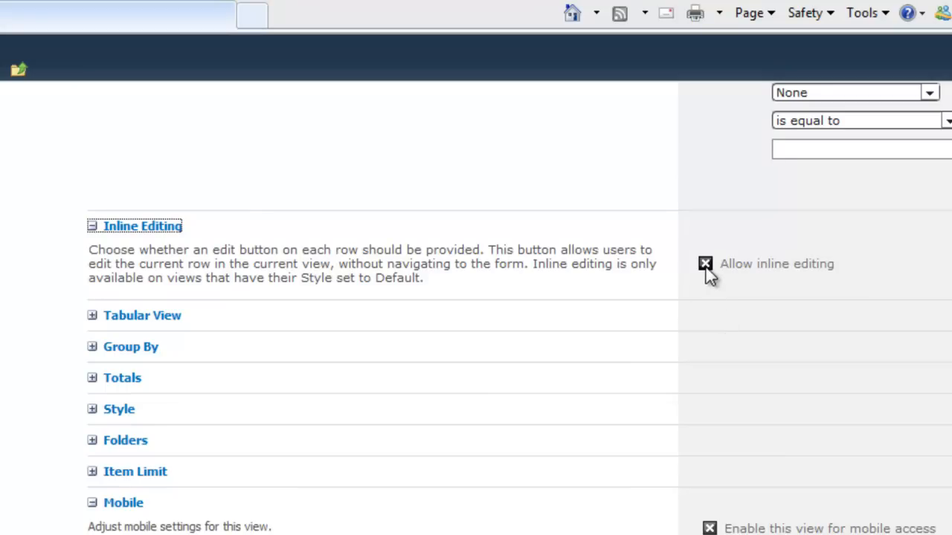
{"action": "left_click", "coordinate": [705, 265]}
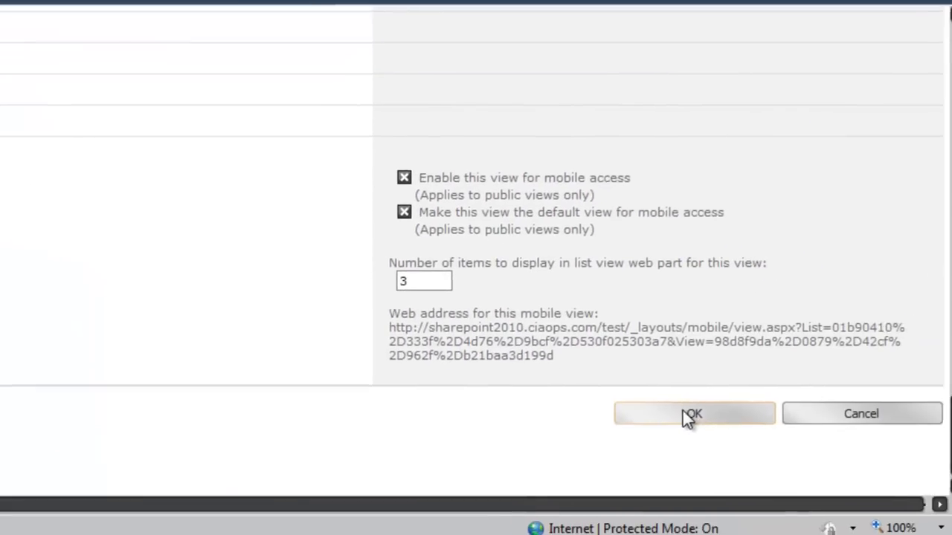
{"action": "left_click", "coordinate": [693, 414]}
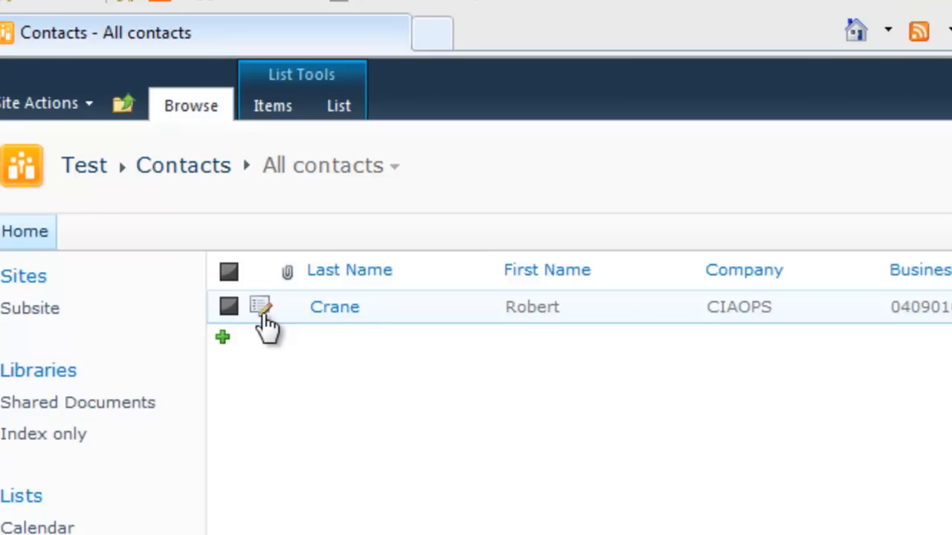
{"action": "mouse_move", "coordinate": [265, 312]}
{"action": "type", "text": "C"}
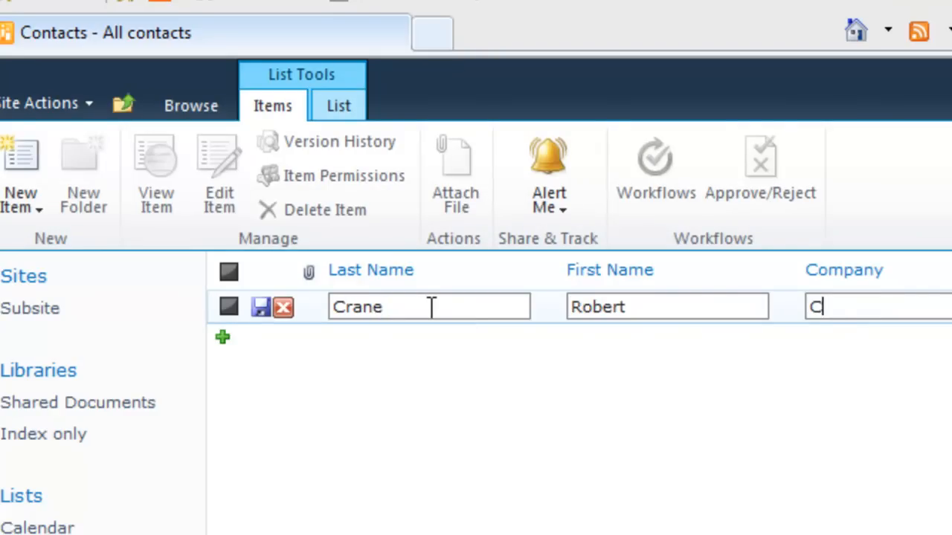
Enter 'Computer Information Agency' as Crane's Company in the row and save it inline
{"action": "type", "text": "omputer"}
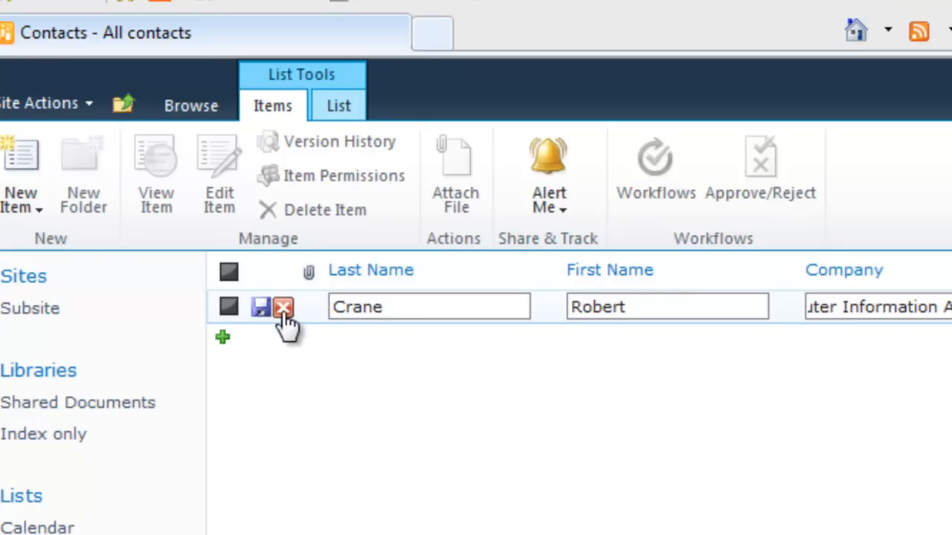
{"action": "mouse_move", "coordinate": [260, 306]}
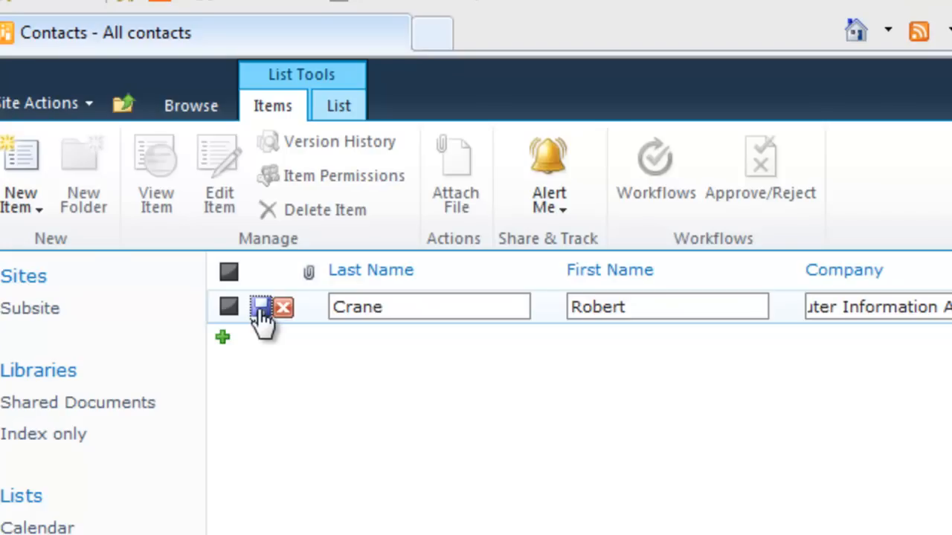
{"action": "left_click", "coordinate": [259, 307]}
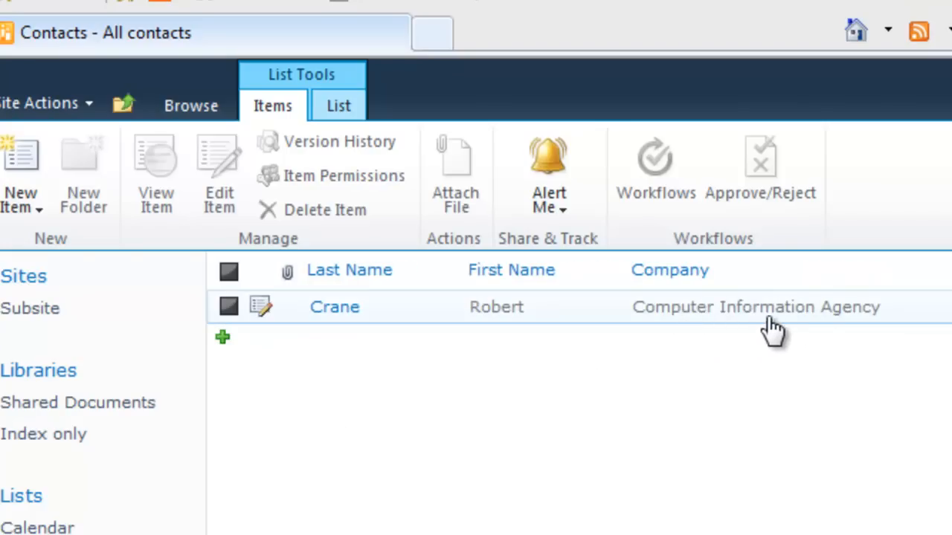
{"action": "mouse_move", "coordinate": [818, 330]}
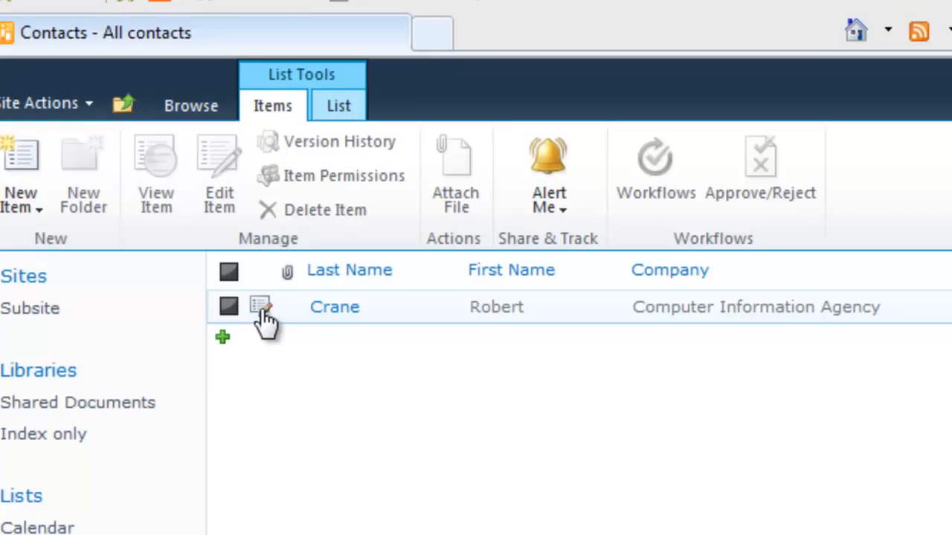
{"action": "left_click", "coordinate": [258, 306]}
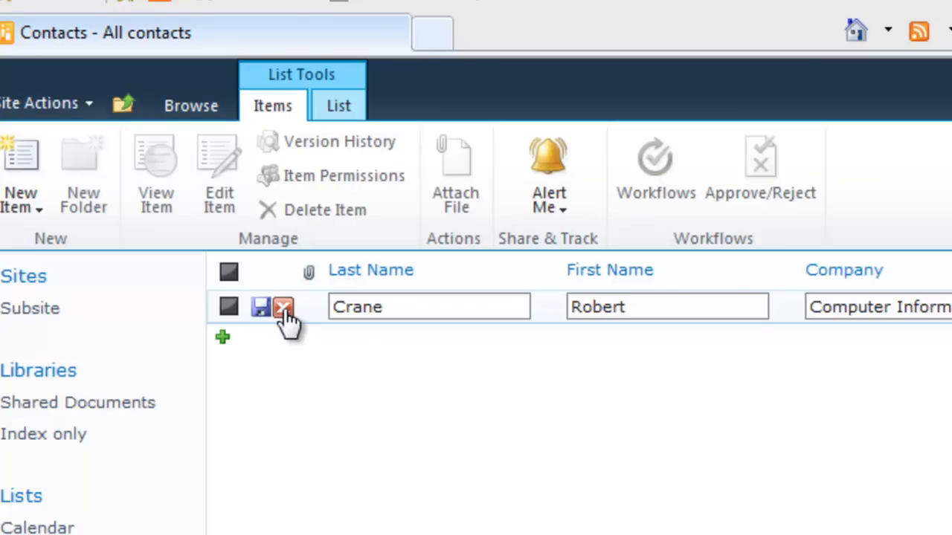
{"action": "left_click", "coordinate": [260, 307]}
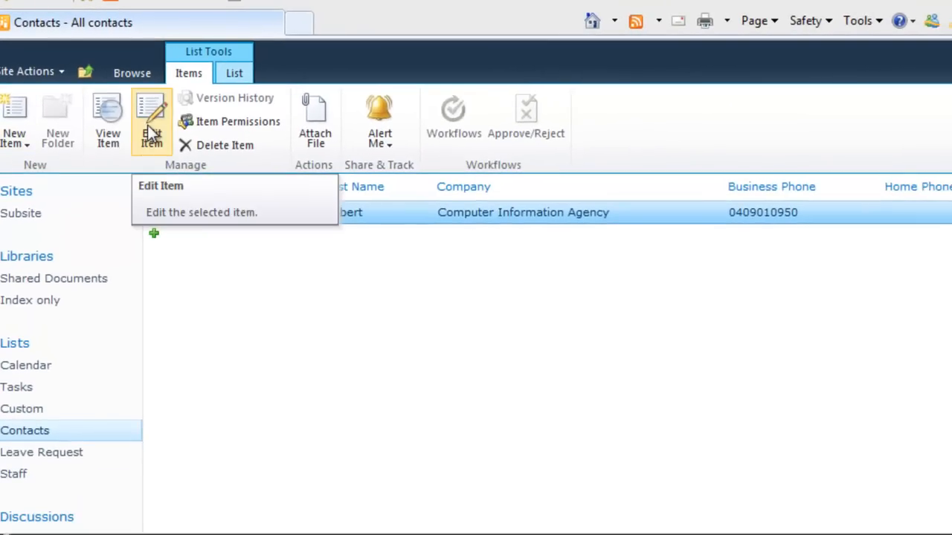
{"action": "mouse_move", "coordinate": [151, 156]}
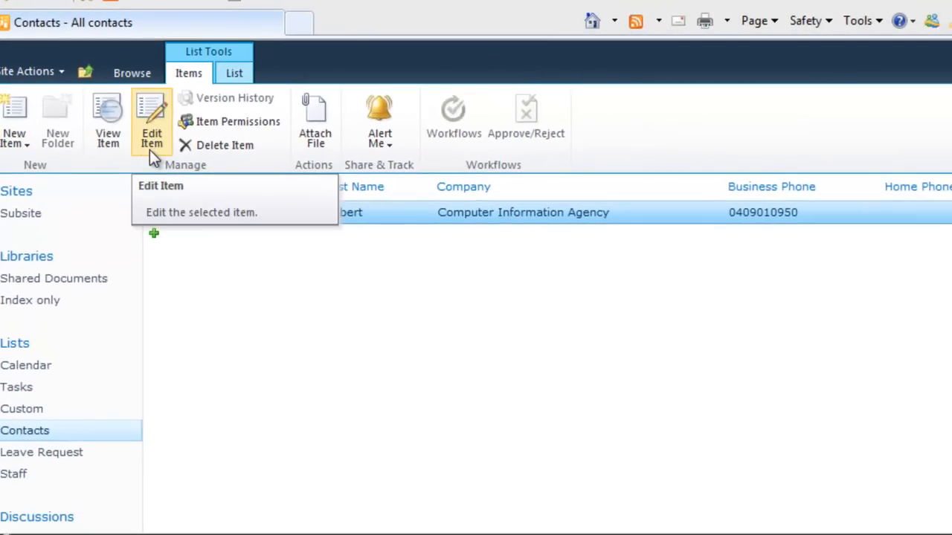
Delete the Crane contact from its full edit form, leaving the All contacts view empty
{"action": "left_click", "coordinate": [151, 122]}
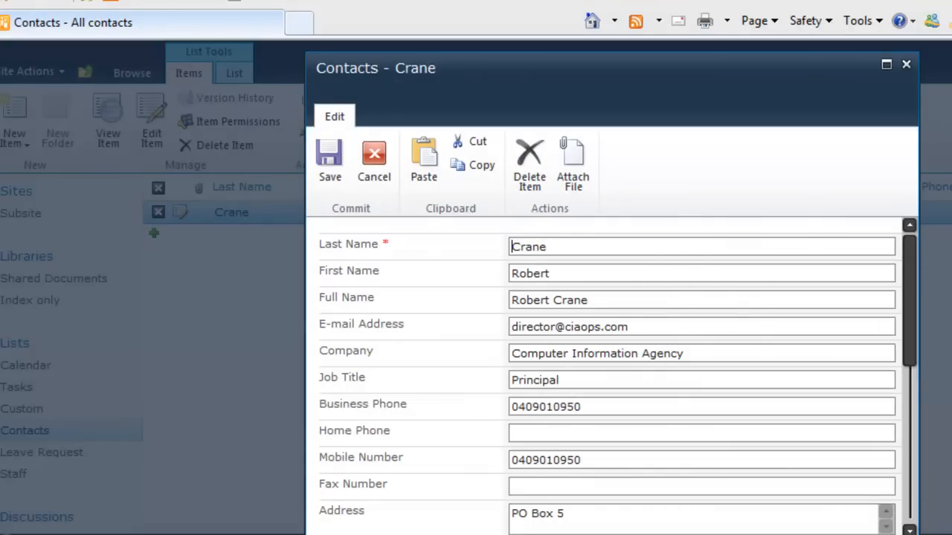
{"action": "left_click", "coordinate": [530, 160]}
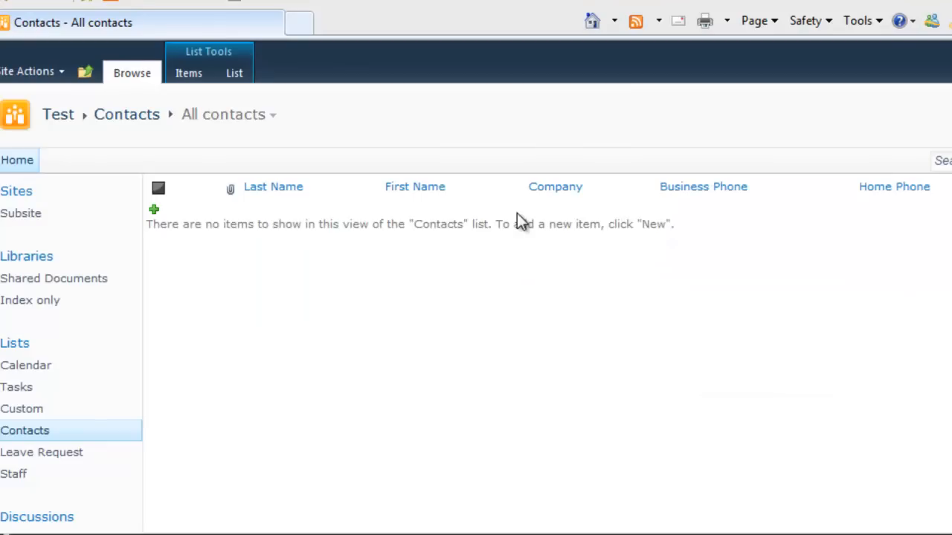
{"action": "mouse_move", "coordinate": [188, 72]}
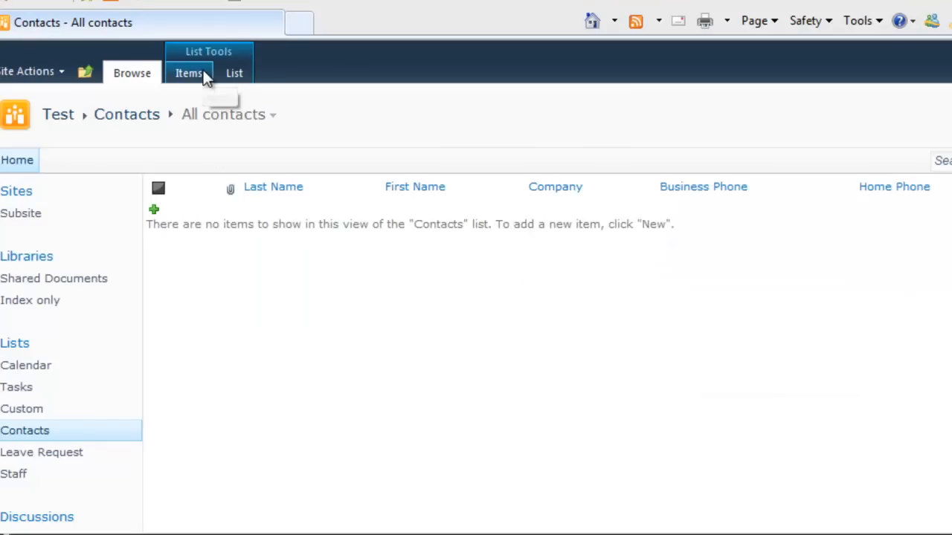
{"action": "mouse_move", "coordinate": [189, 73]}
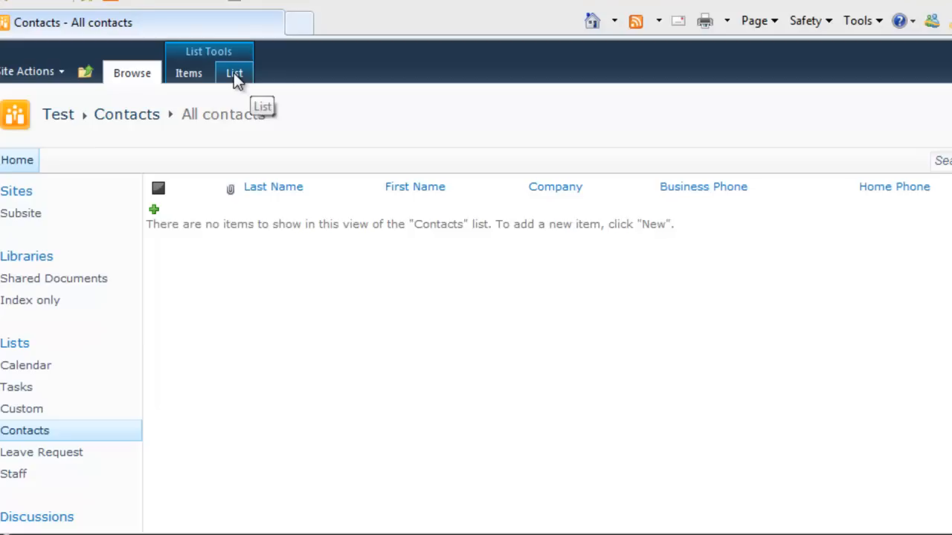
Reopen Modify View for All contacts and set Allow inline editing in the Inline Editing section
{"action": "left_click", "coordinate": [235, 73]}
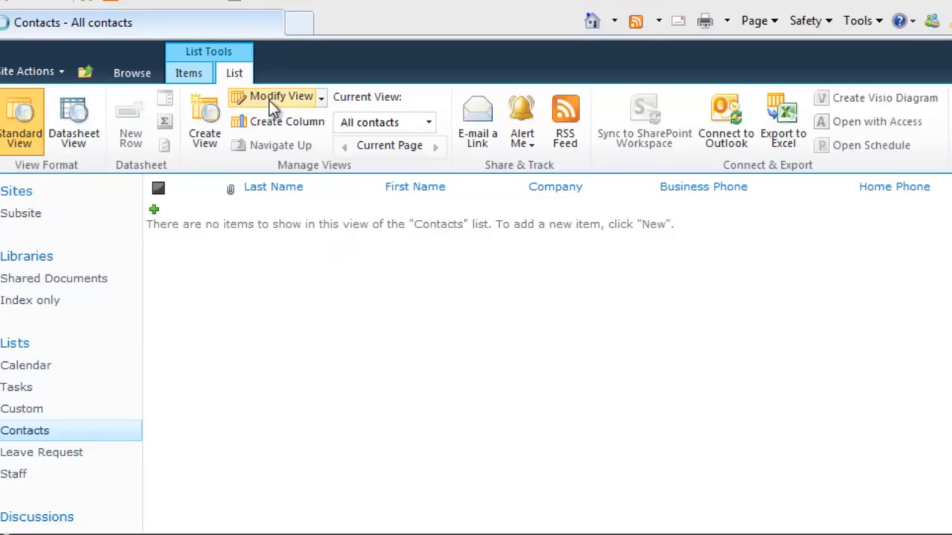
{"action": "left_click", "coordinate": [281, 95]}
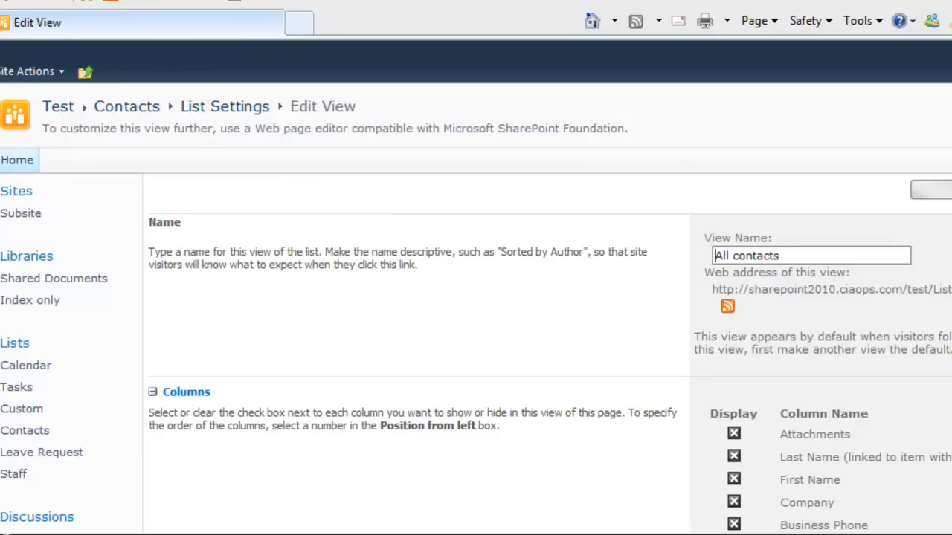
{"action": "scroll", "scroll_direction": "down", "scroll_amount": 3}
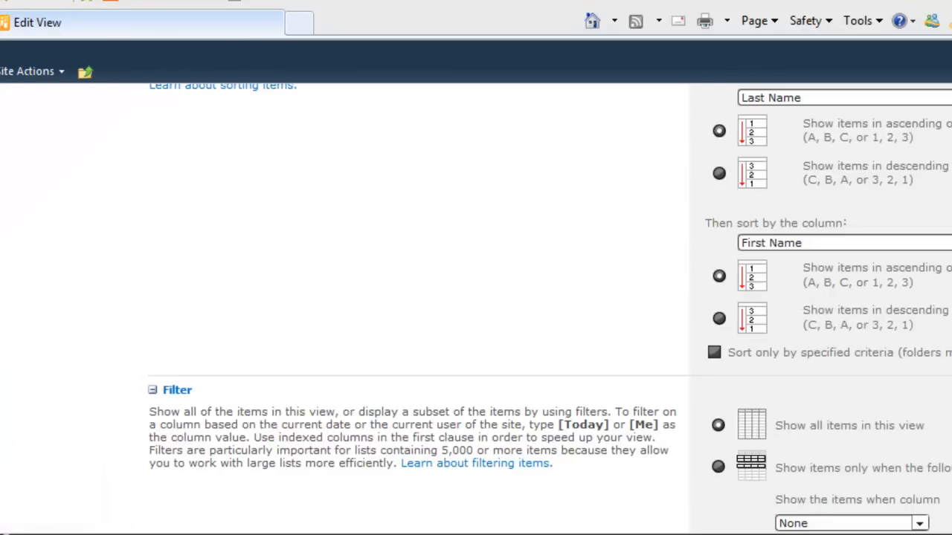
{"action": "scroll", "scroll_direction": "down", "scroll_amount": 3}
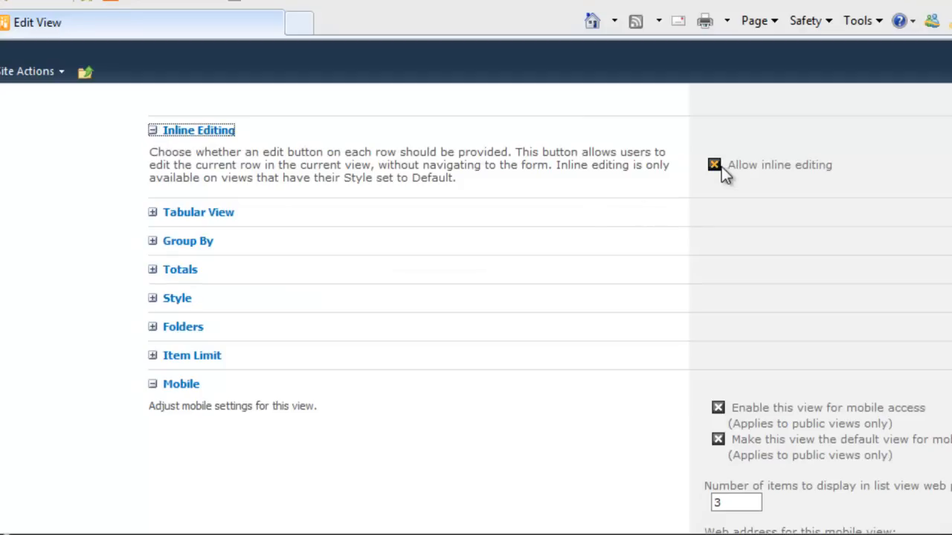
{"action": "left_click", "coordinate": [714, 163]}
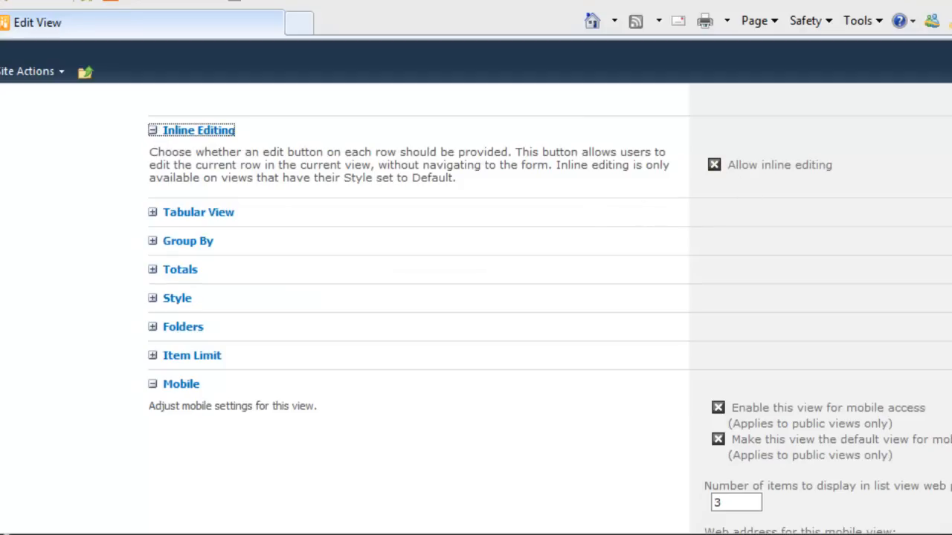